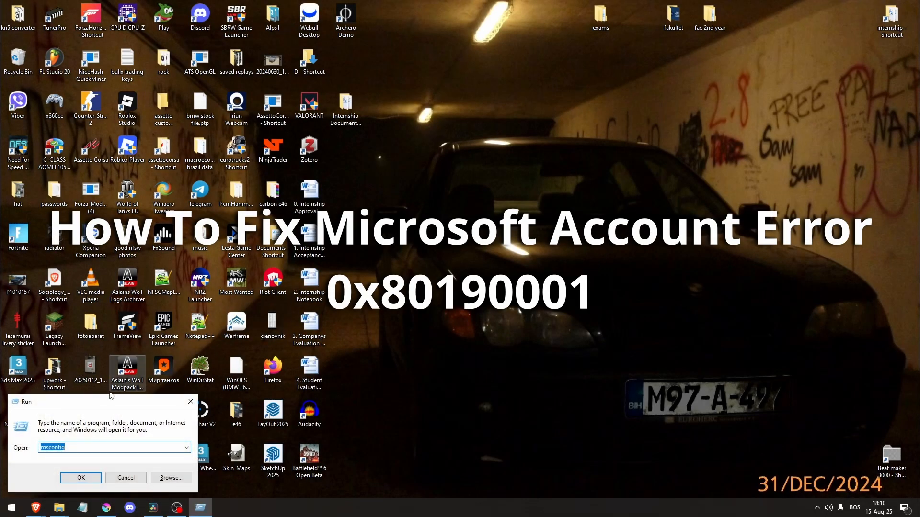
# Run 'control keymgr.dll' from the Run dialog to open Credential Manager.
pyautogui.write('control keymgr.dll')
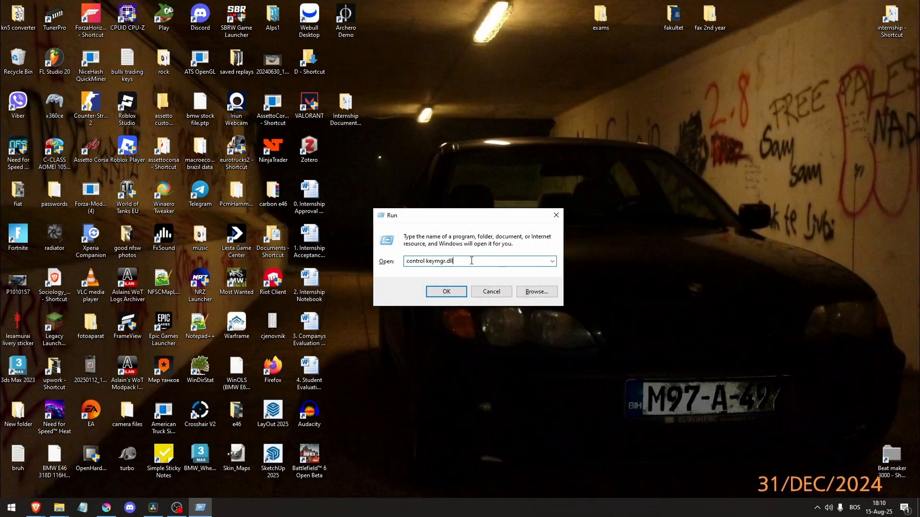
pyautogui.click(447, 291)
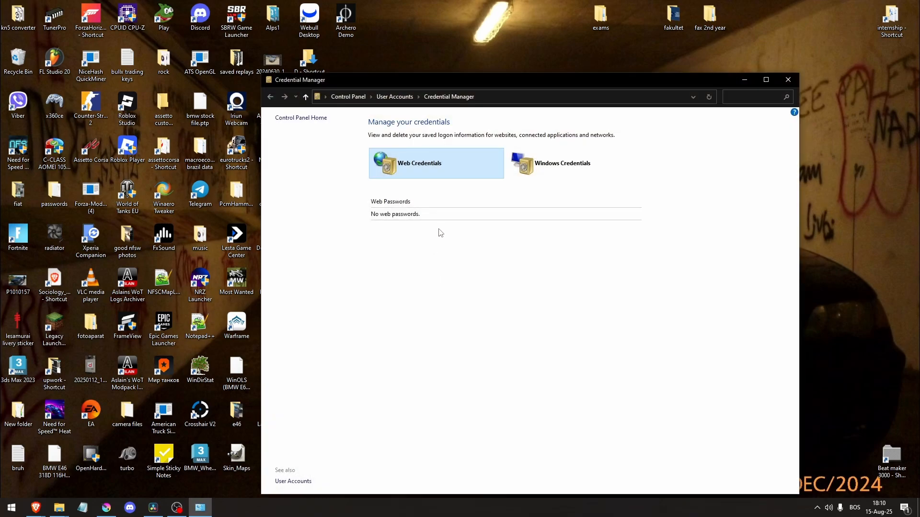
pyautogui.moveTo(531, 173)
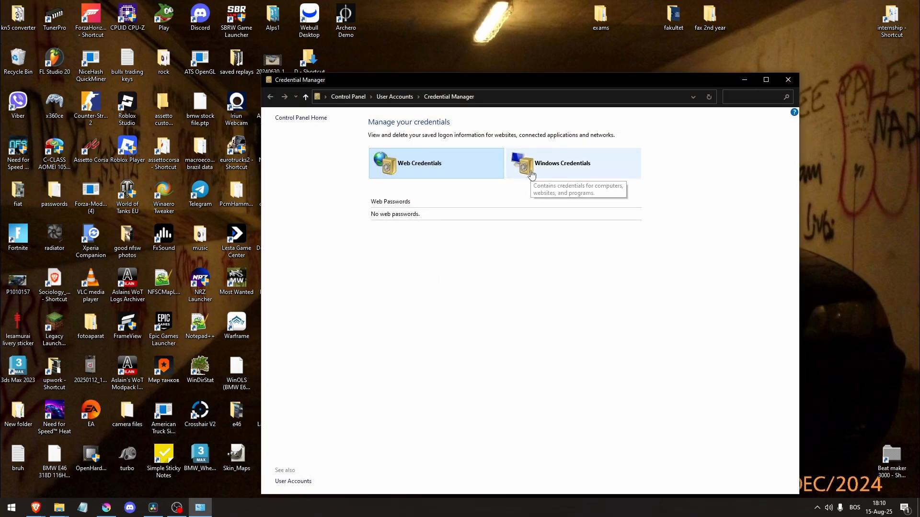
# Switch to Windows Credentials and expand the MicrosoftAccount and MicrosoftOffice16 generic credentials.
pyautogui.click(562, 163)
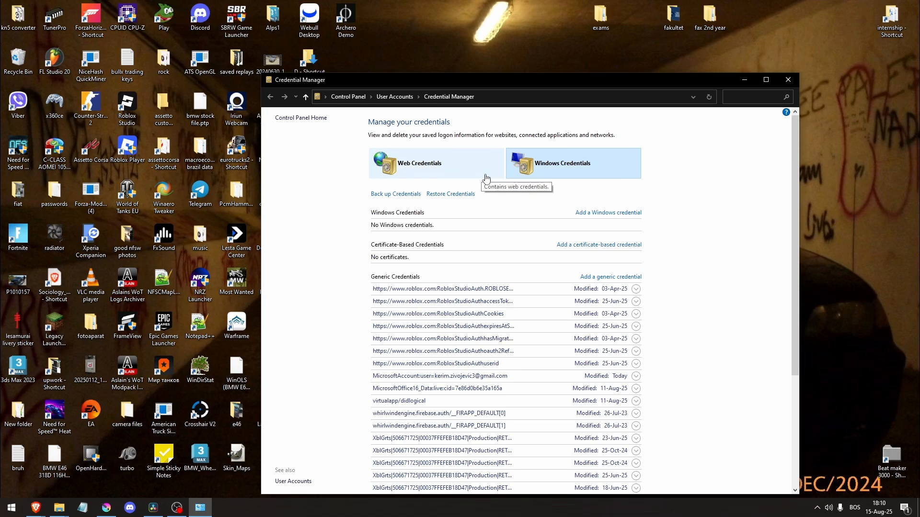
pyautogui.click(419, 163)
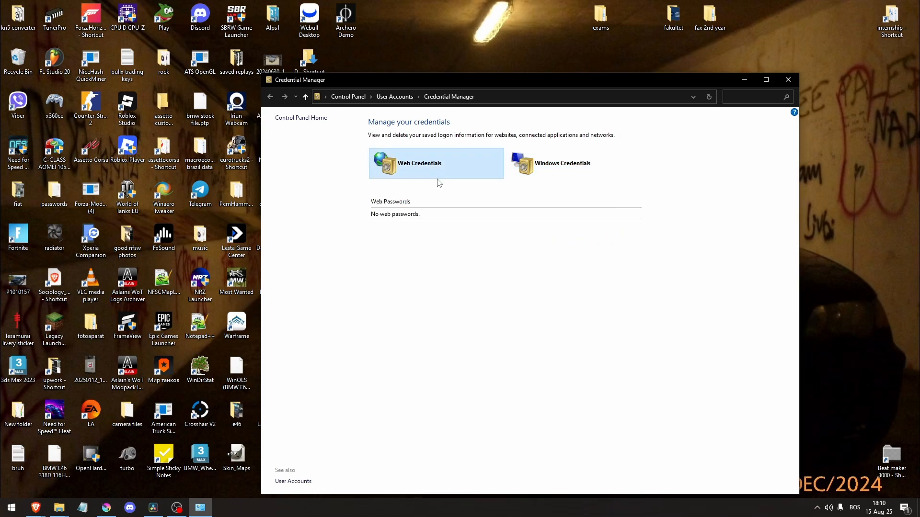
pyautogui.click(562, 163)
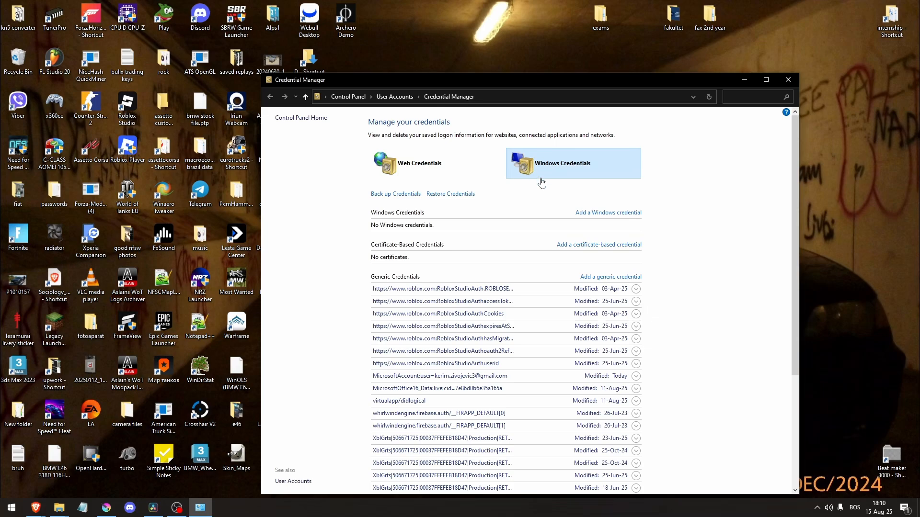
pyautogui.scroll(-3)
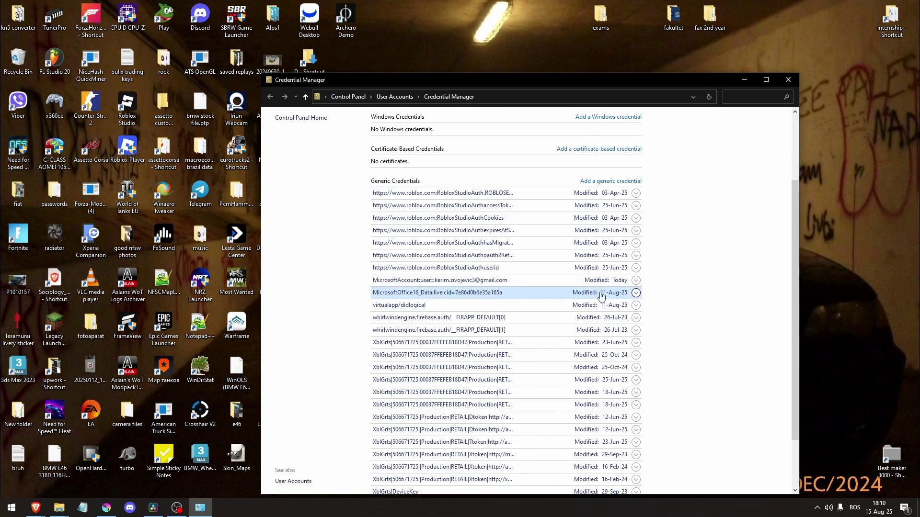
pyautogui.click(635, 293)
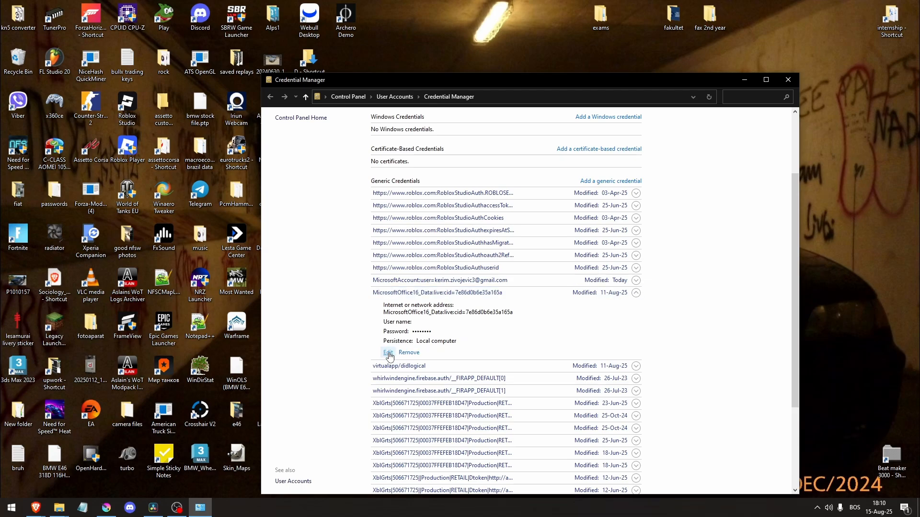
pyautogui.moveTo(416, 294)
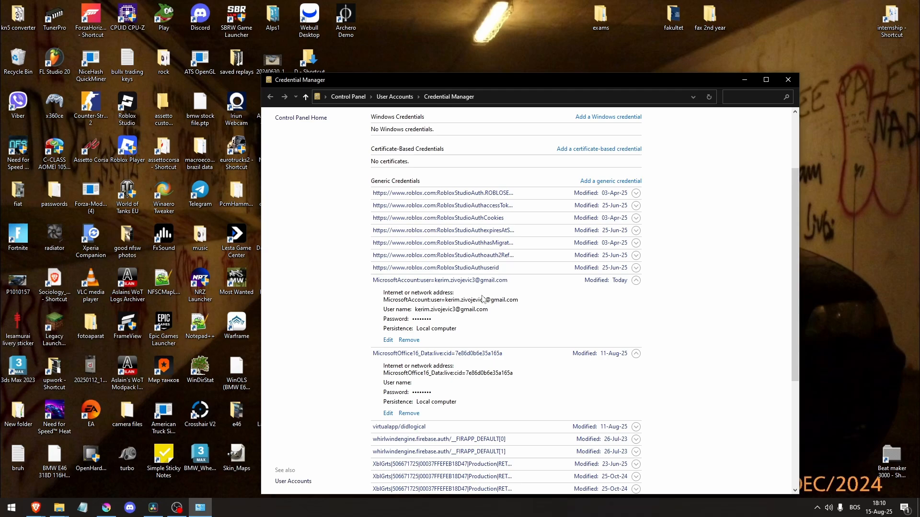
pyautogui.moveTo(408, 340)
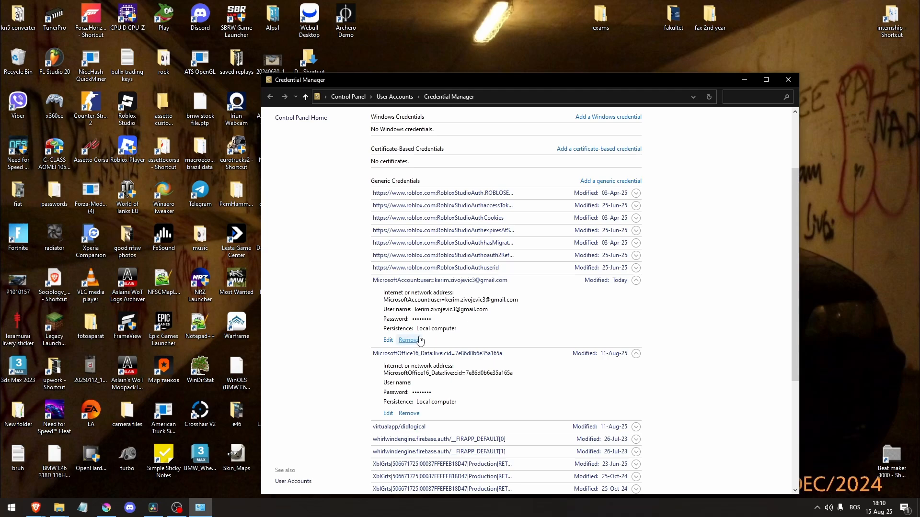
pyautogui.scroll(-3)
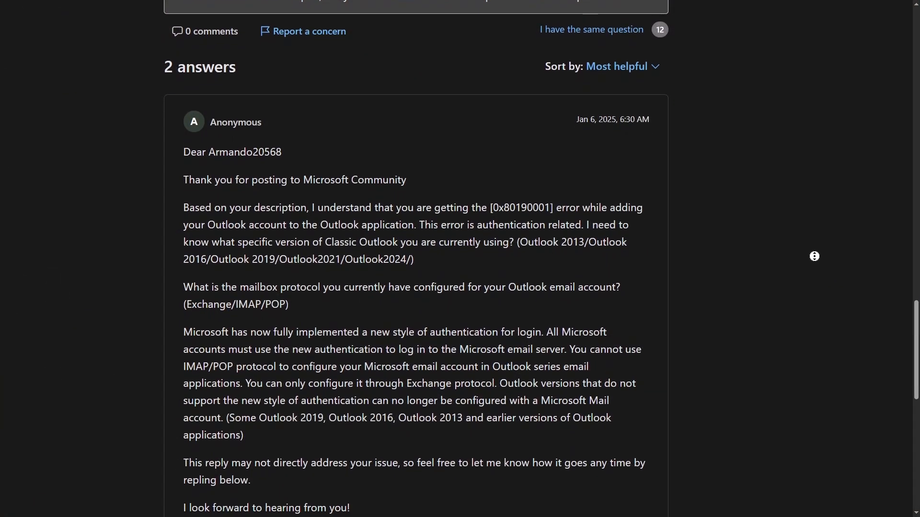
pyautogui.scroll(-3)
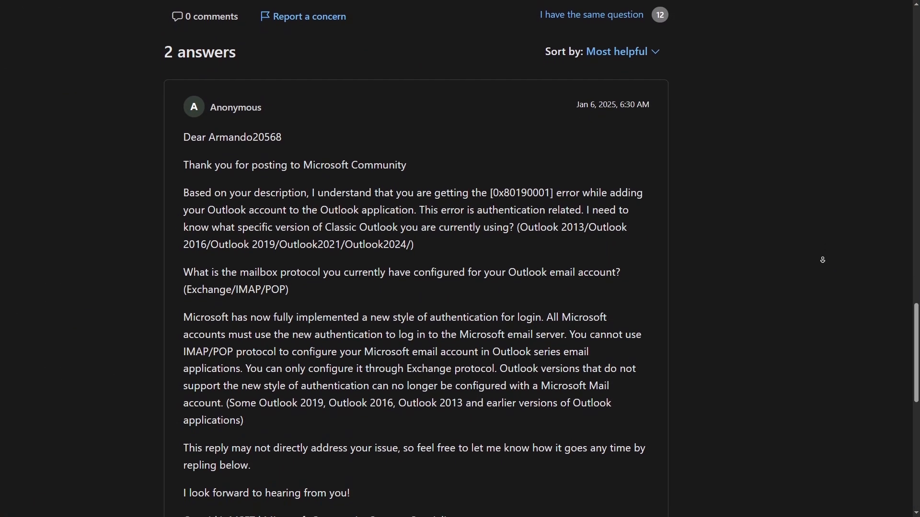
pyautogui.scroll(-3)
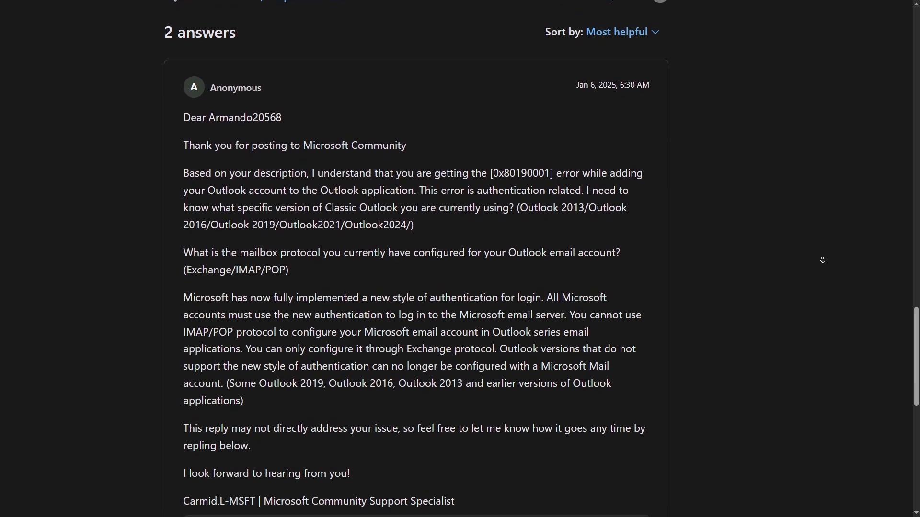
pyautogui.scroll(-3)
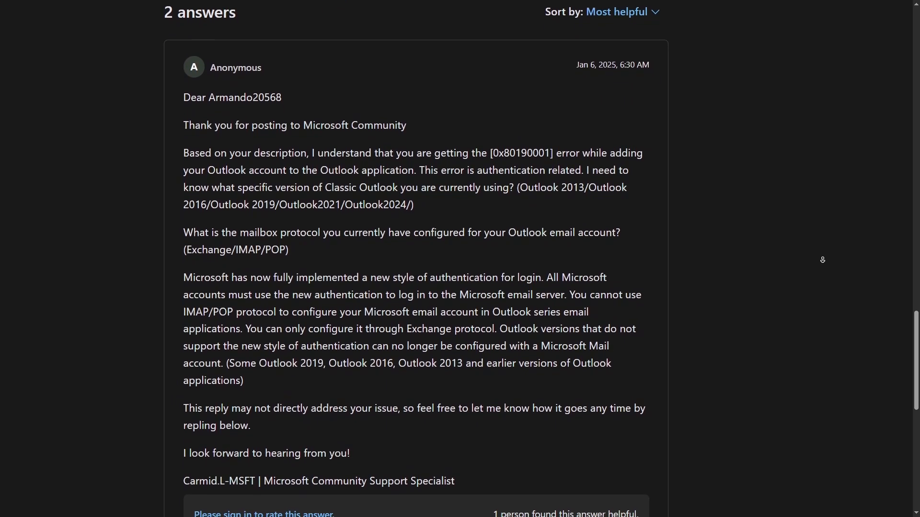
pyautogui.scroll(-3)
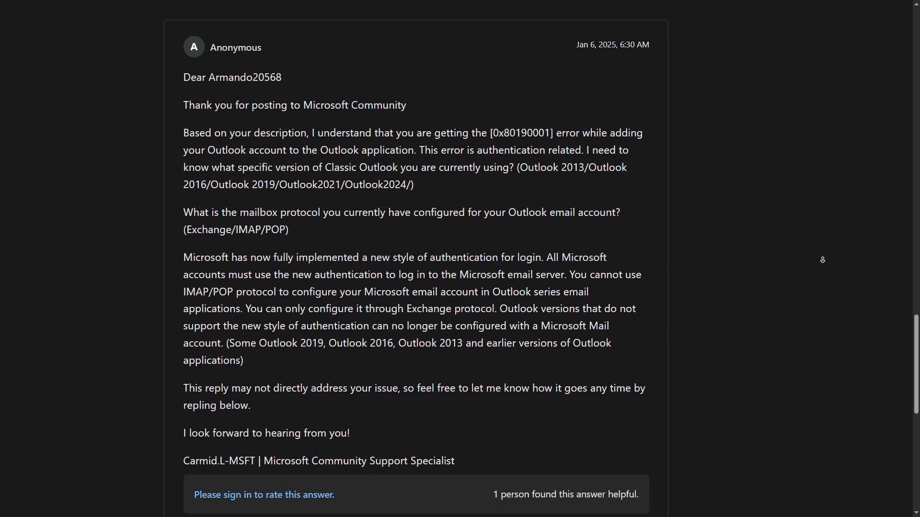
pyautogui.scroll(-3)
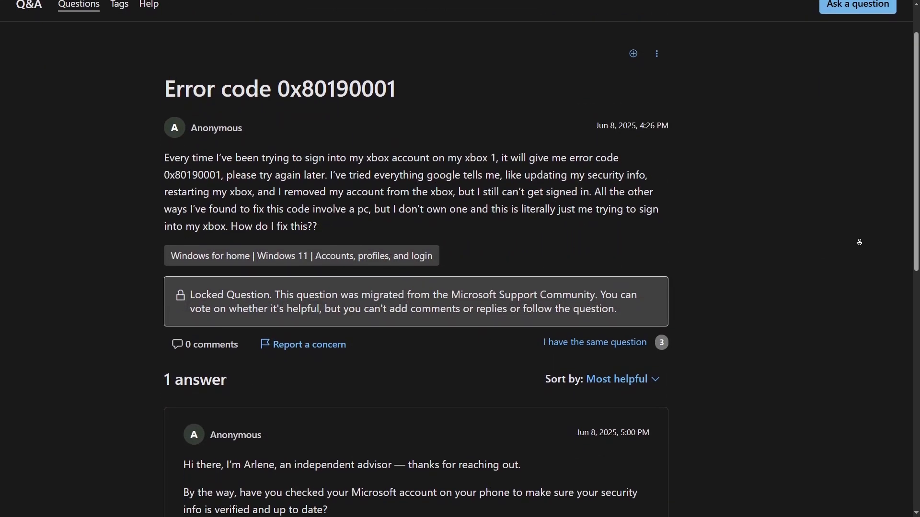
# Scroll through the Xbox 0x80190001 answer to its signature and helpful count.
pyautogui.scroll(-3)
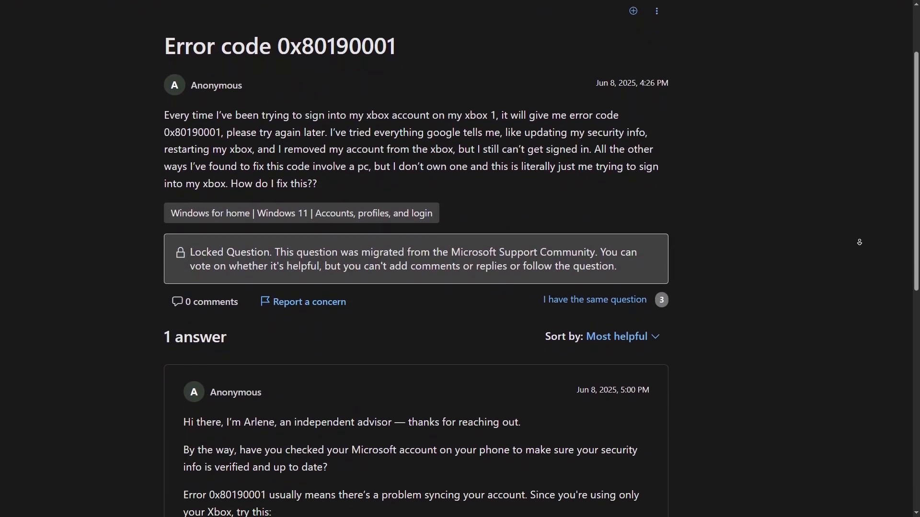
pyautogui.scroll(-3)
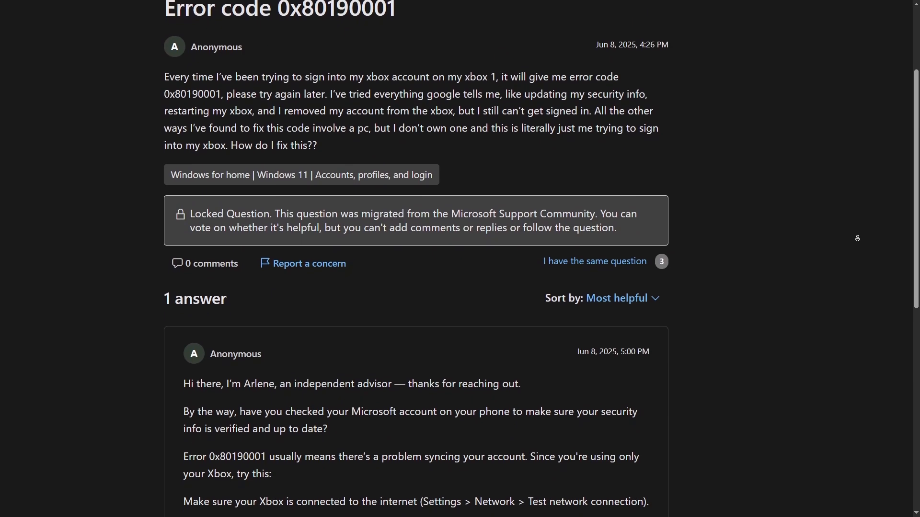
pyautogui.scroll(-3)
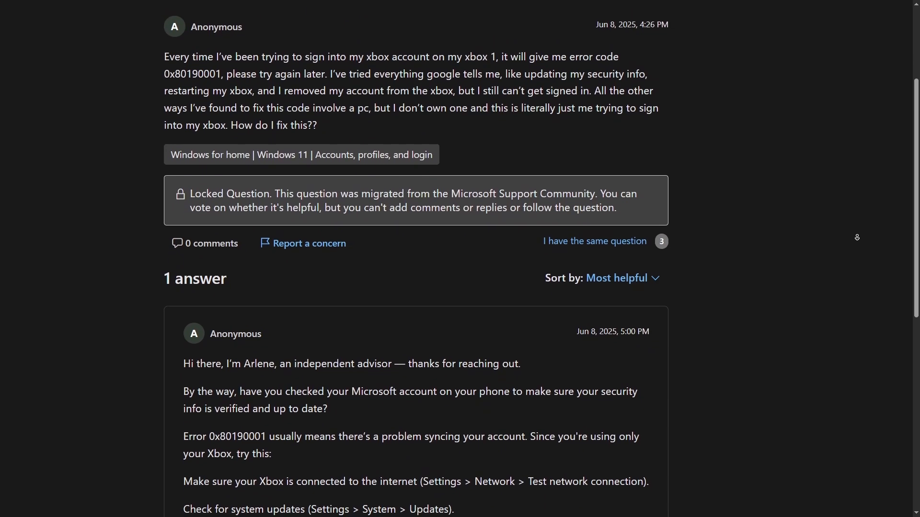
pyautogui.scroll(-3)
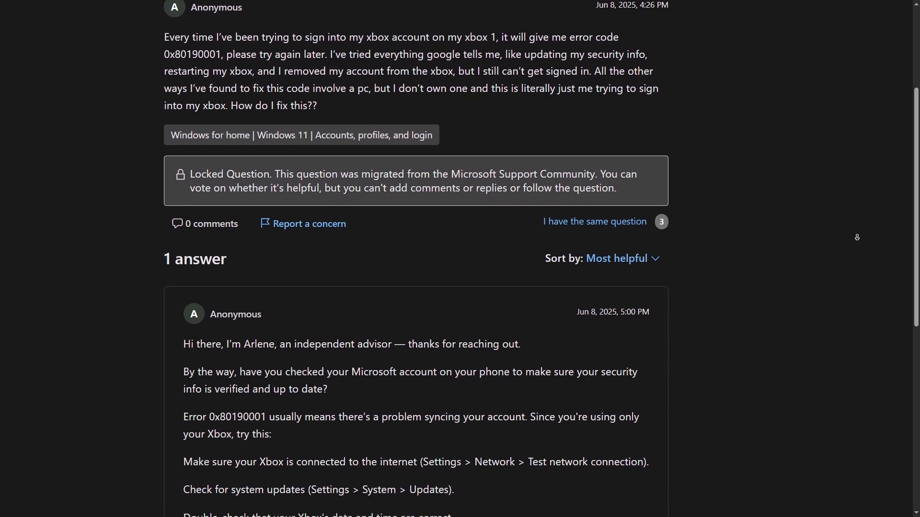
pyautogui.scroll(-3)
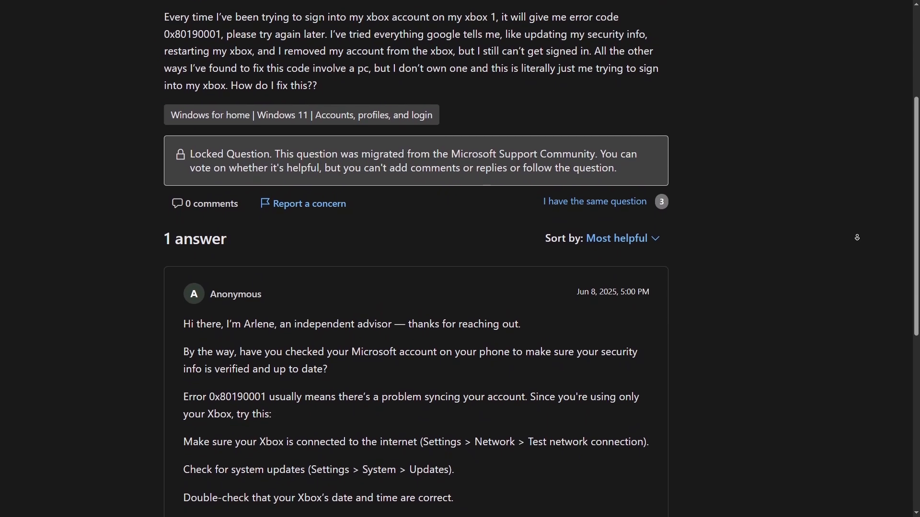
pyautogui.scroll(-3)
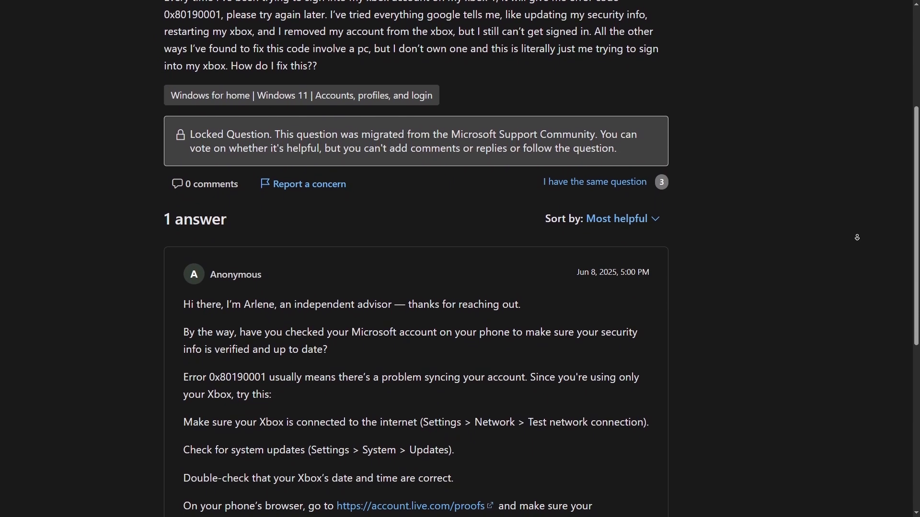
pyautogui.scroll(-3)
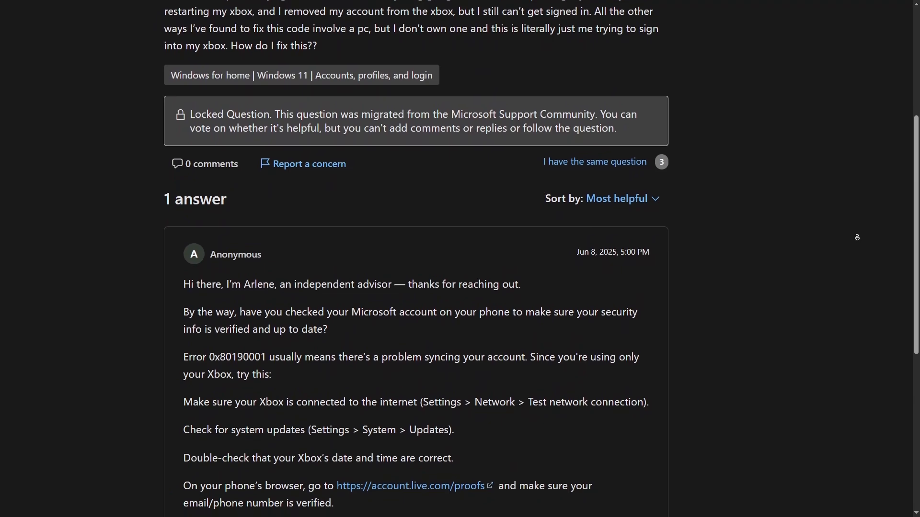
pyautogui.scroll(-3)
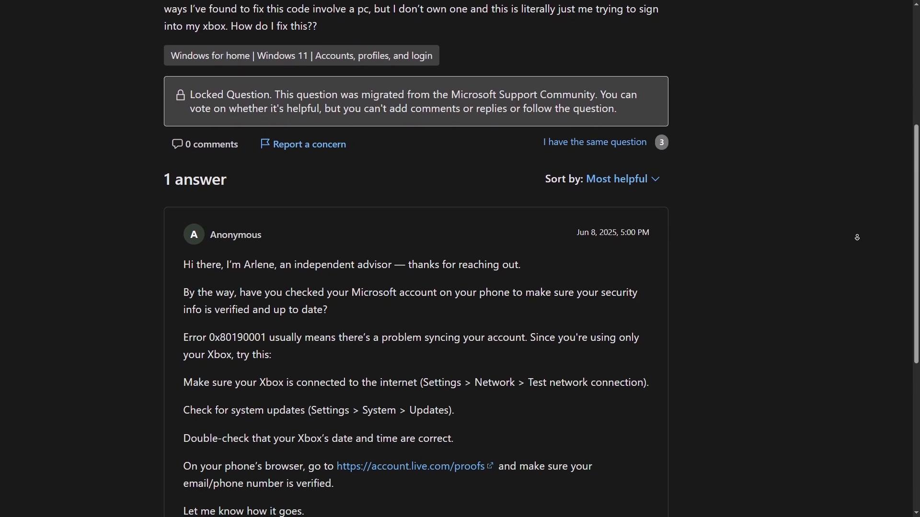
pyautogui.scroll(-3)
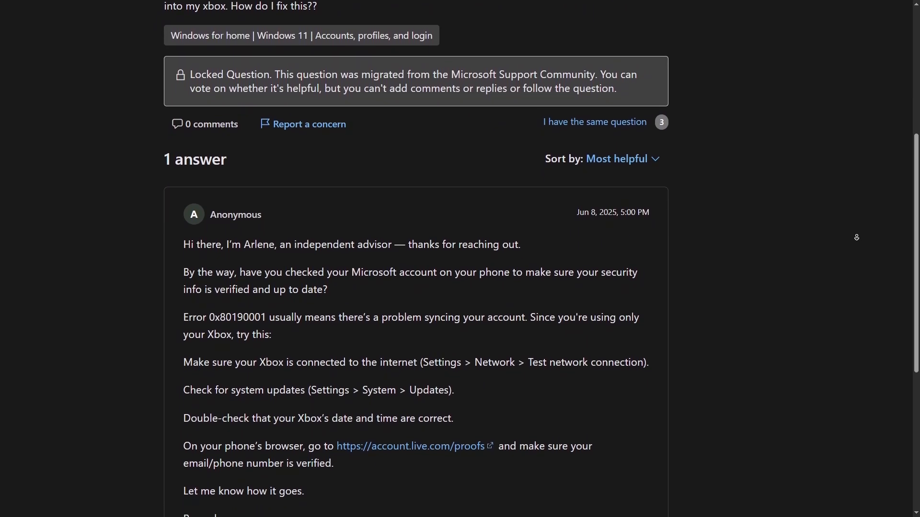
pyautogui.scroll(-3)
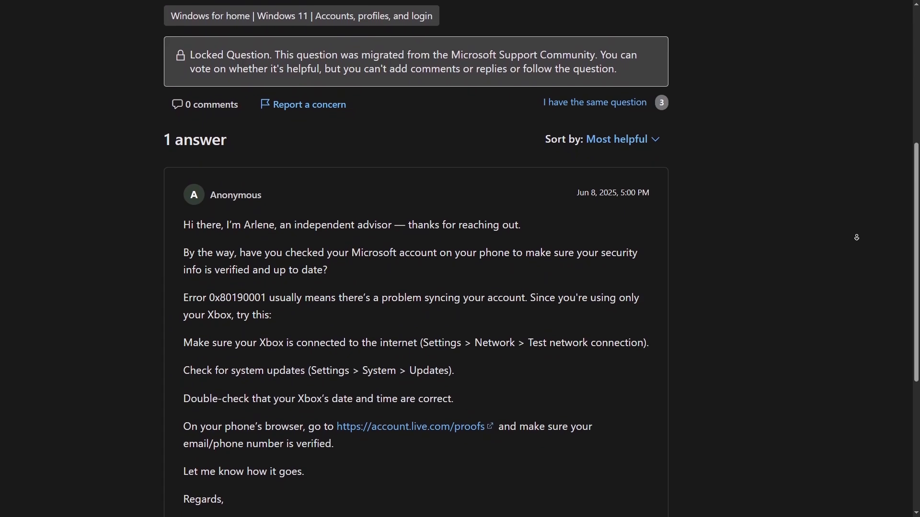
pyautogui.scroll(-3)
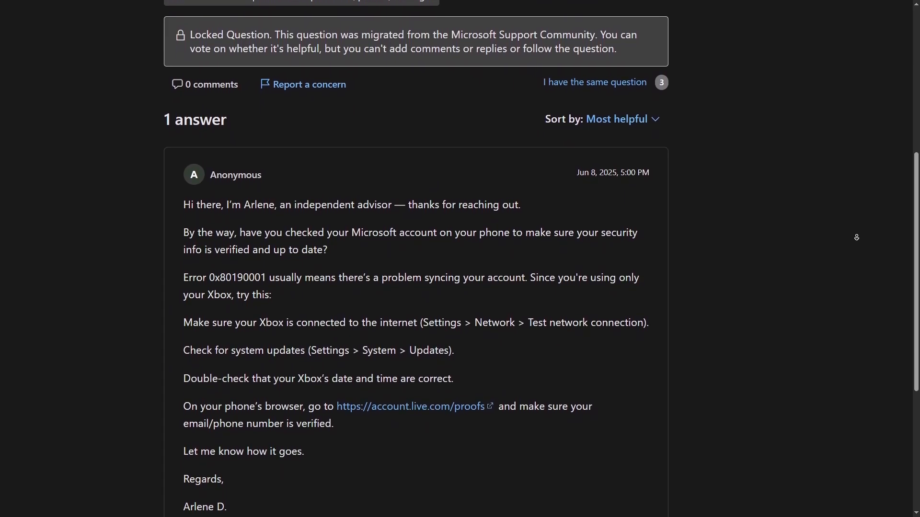
pyautogui.scroll(-3)
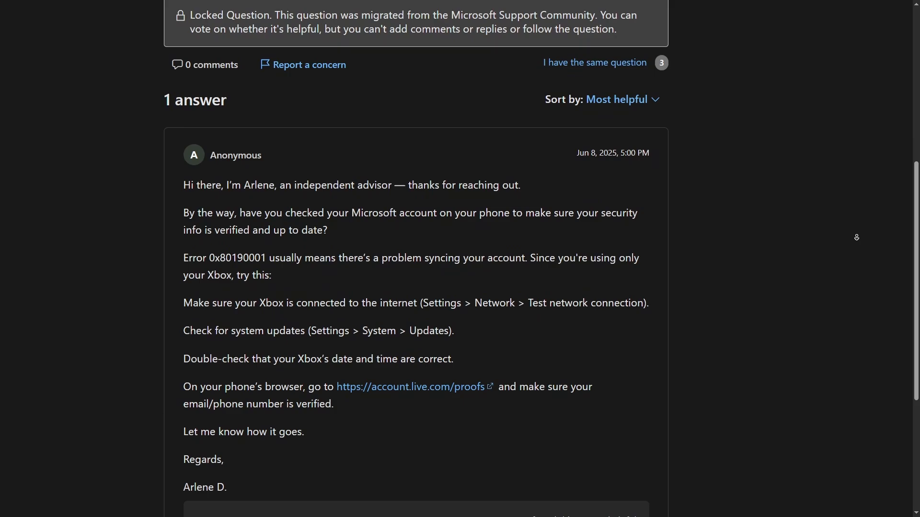
pyautogui.scroll(-3)
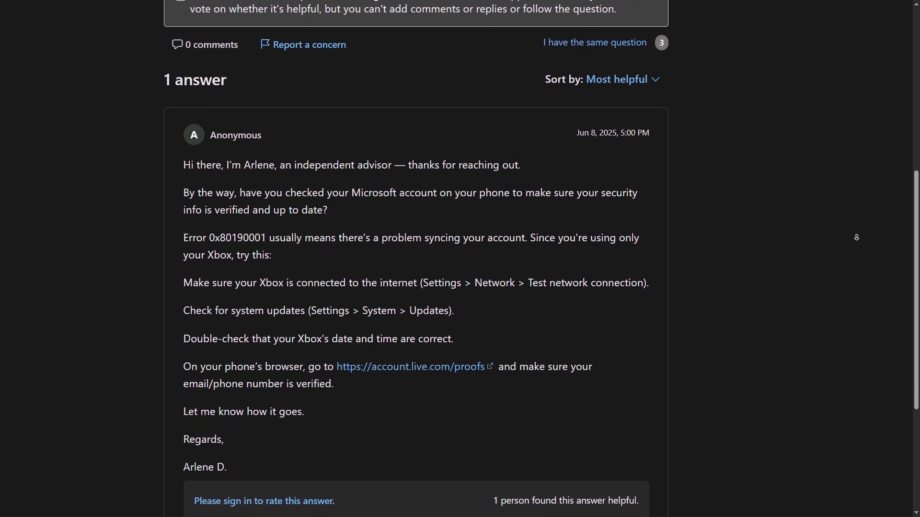
pyautogui.scroll(-3)
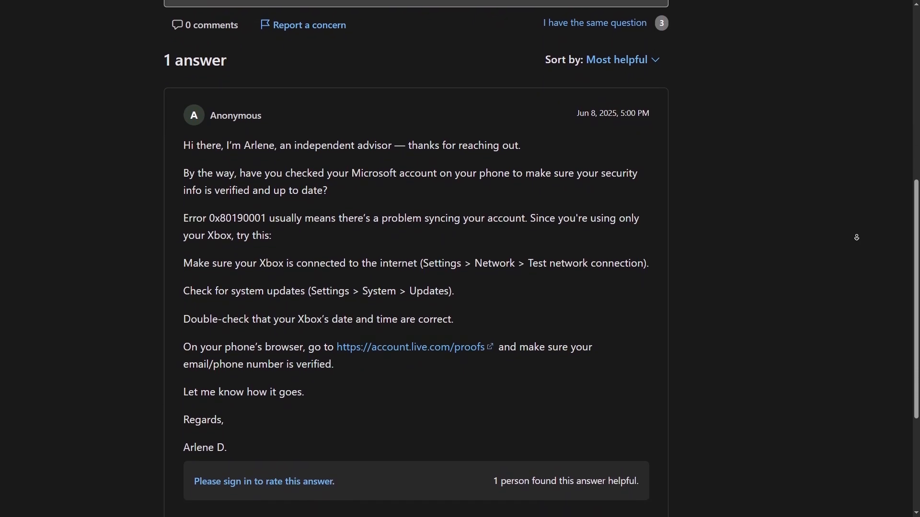
pyautogui.scroll(-3)
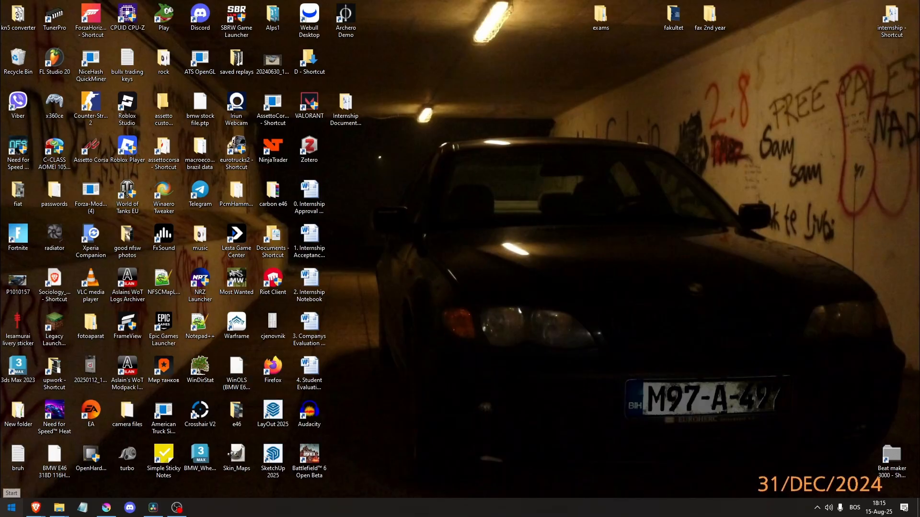
# Search 'com' in Start and run Command Prompt as administrator.
pyautogui.write('comm')
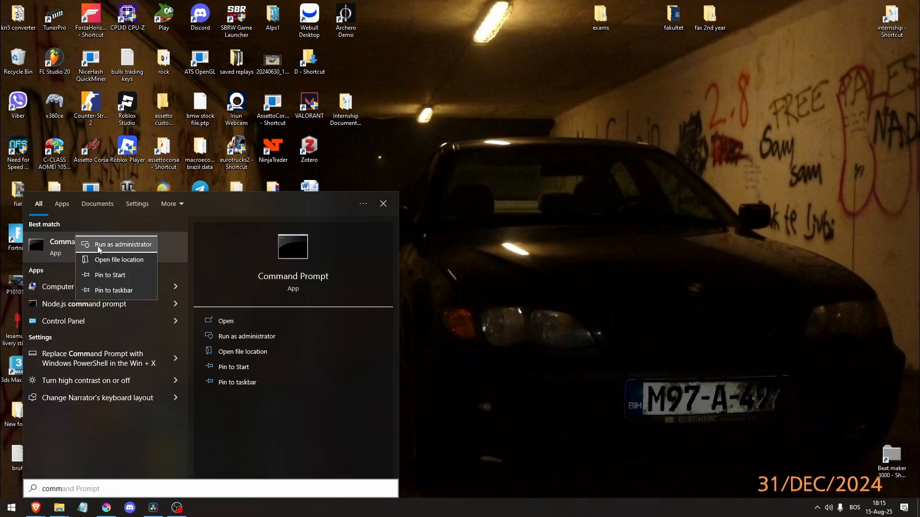
pyautogui.click(123, 245)
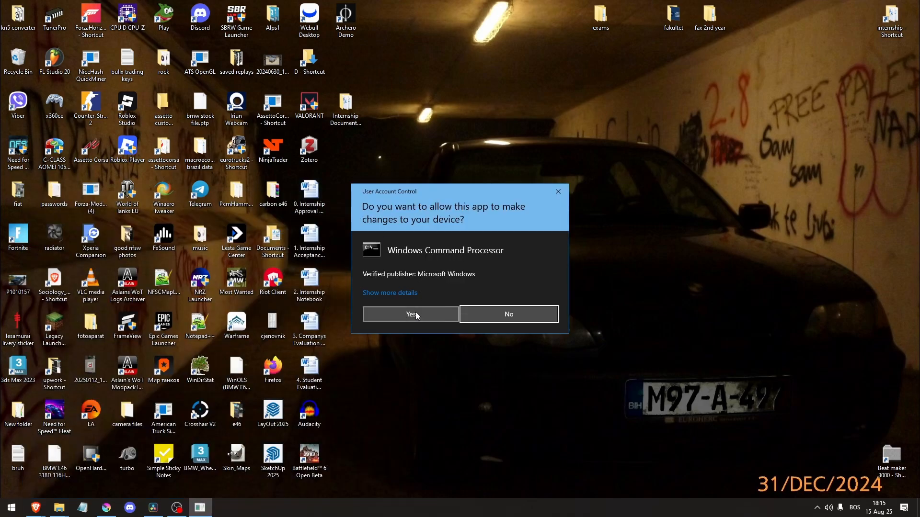
# Approve the UAC prompt so the elevated Command Prompt opens for DISM RestoreHealth.
pyautogui.click(410, 315)
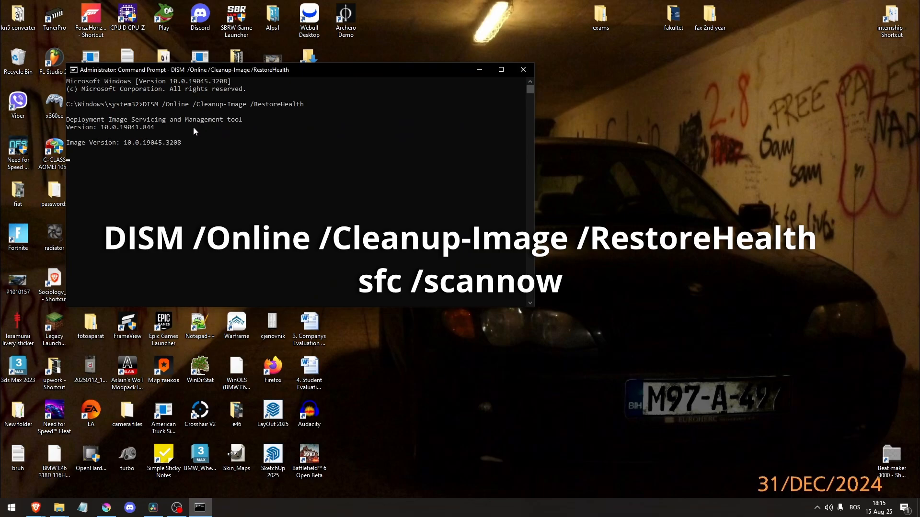
pyautogui.moveTo(201, 141)
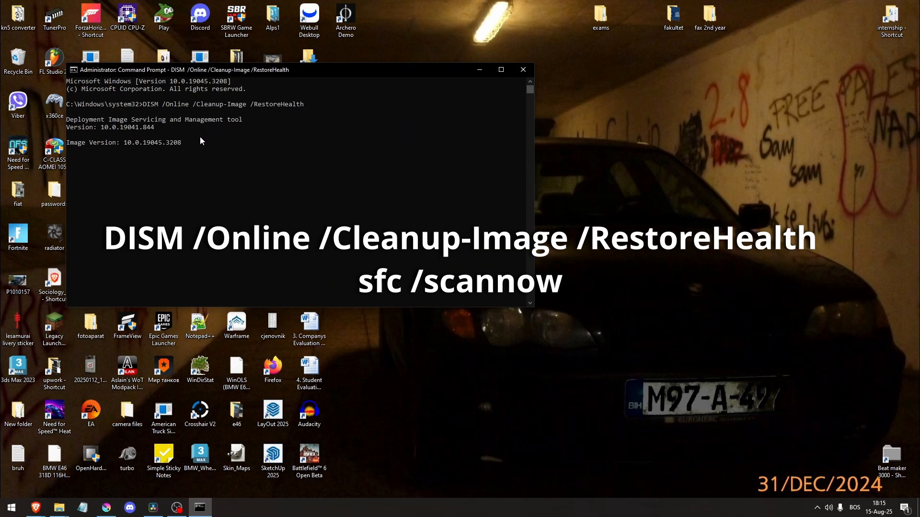
pyautogui.moveTo(199, 154)
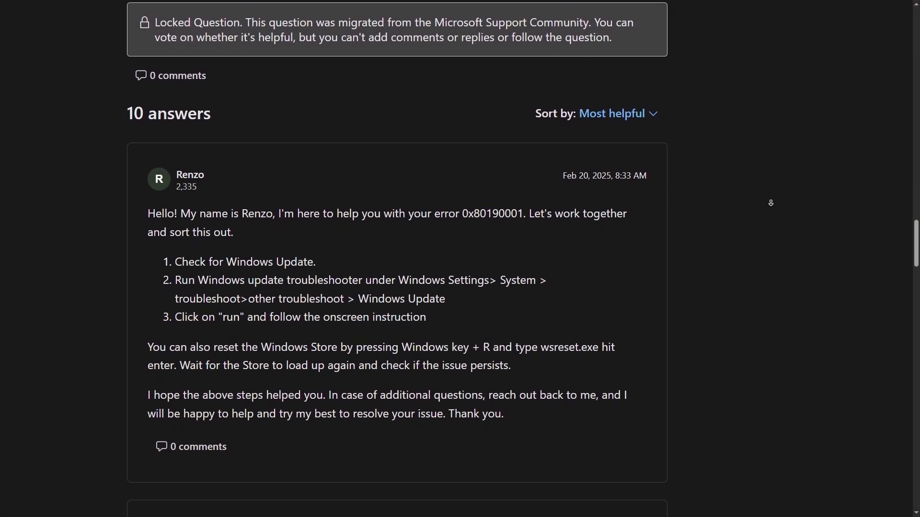
# Scroll the 10-answer Q&A page to the top Windows Update troubleshooting answer.
pyautogui.scroll(-3)
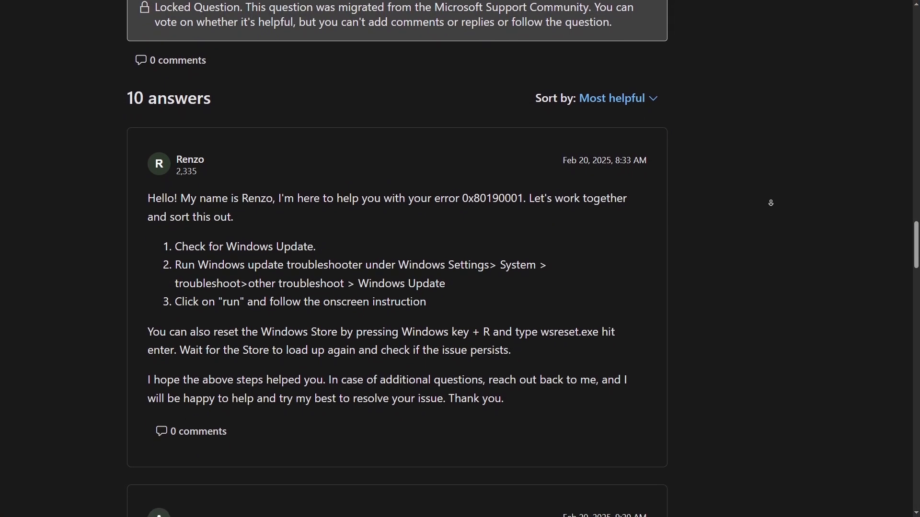
pyautogui.scroll(-3)
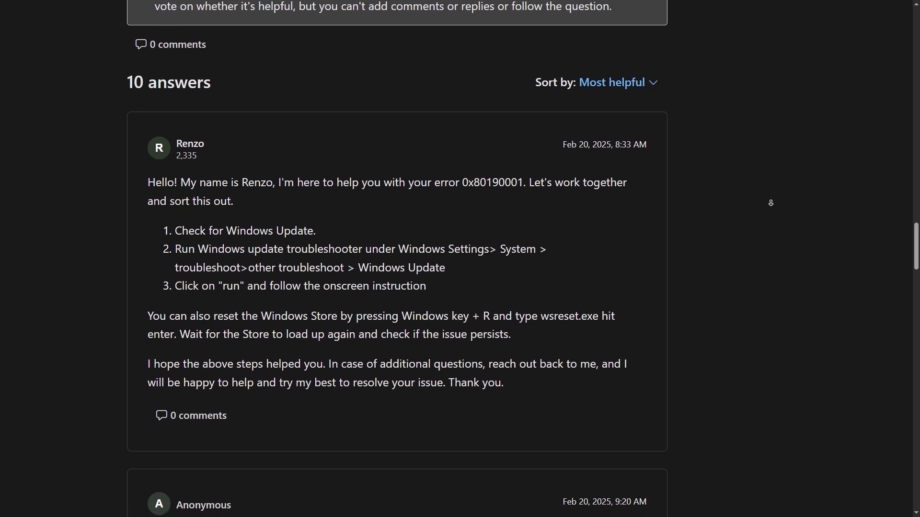
pyautogui.scroll(-3)
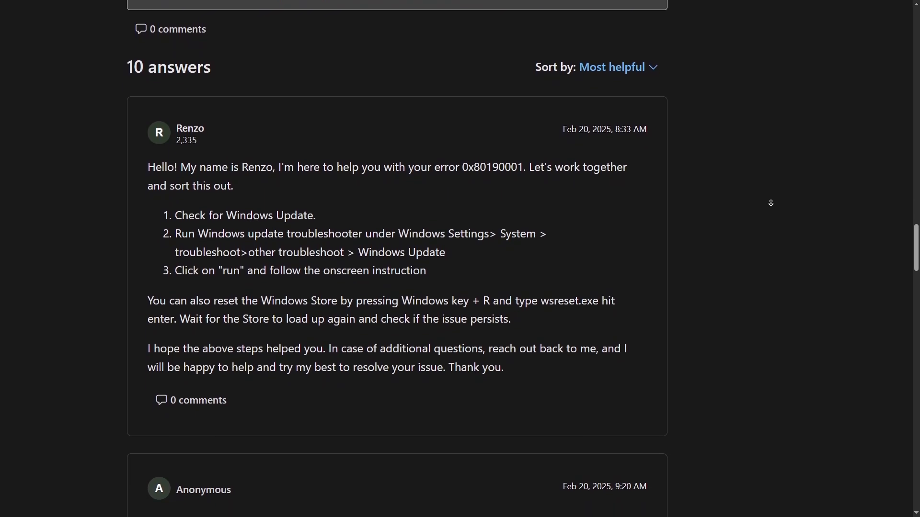
pyautogui.scroll(-3)
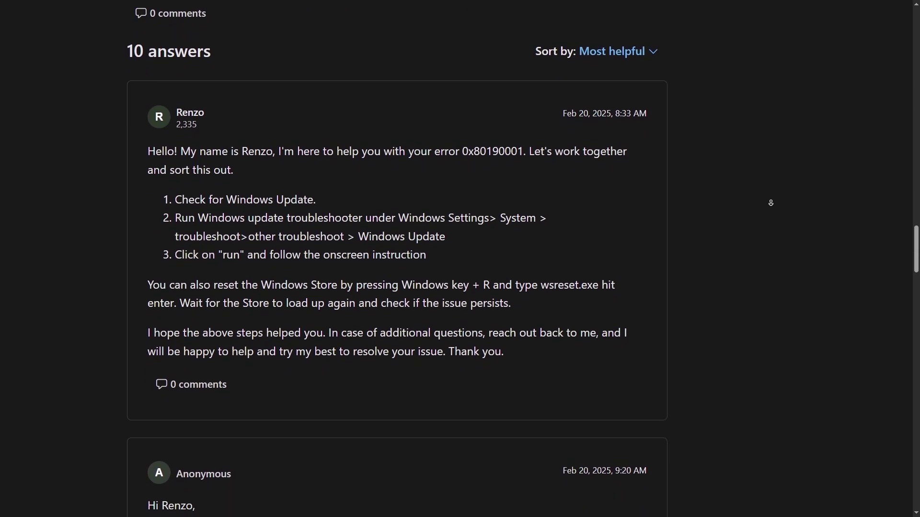